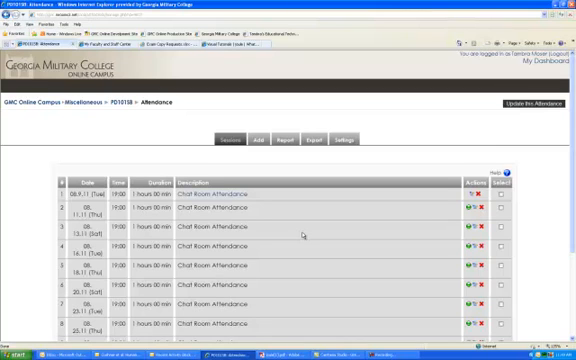
# - Return to the PD 101 course home page via the breadcrumb link
pyautogui.click(472, 190)
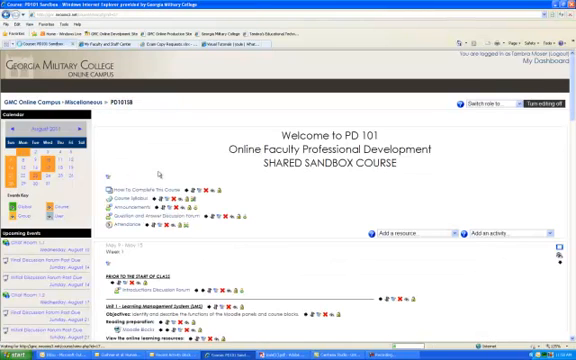
pyautogui.scroll(-3)
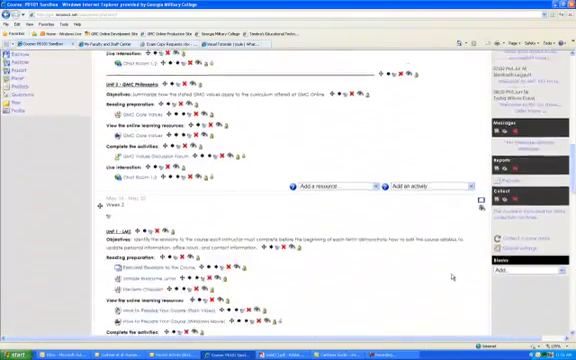